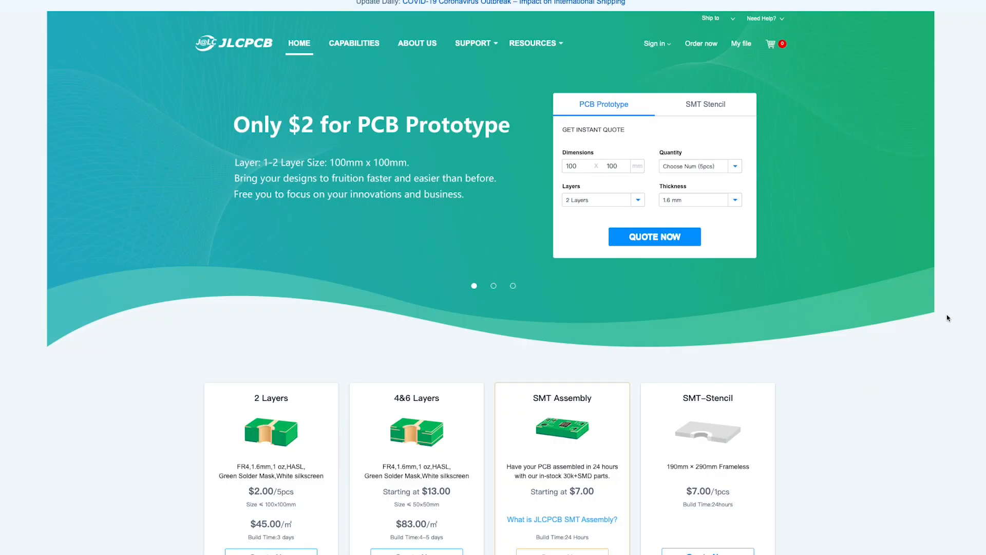
# - Start a PCB quote and switch on Free SMT Assembly for the 2-layer board
pyautogui.scroll(-3)
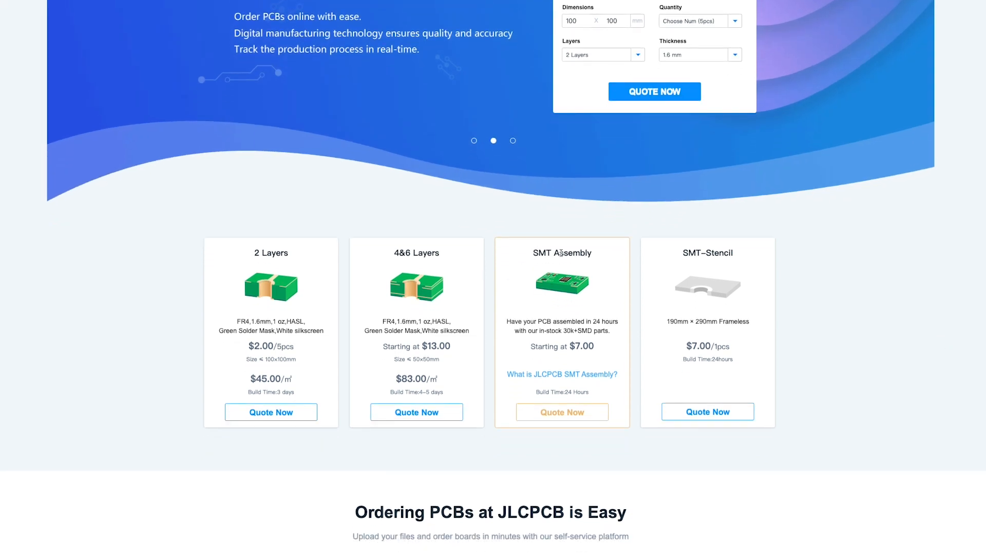
pyautogui.moveTo(568, 420)
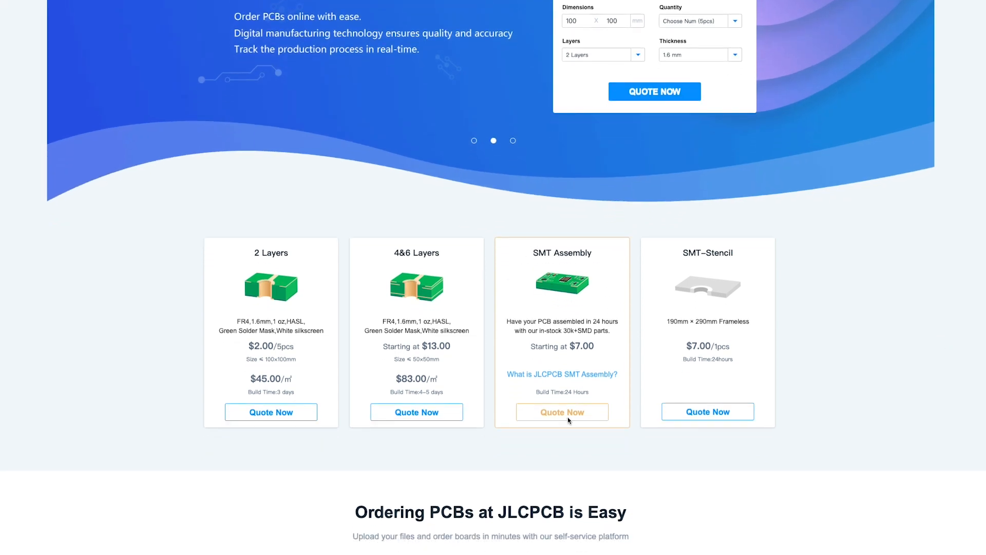
pyautogui.click(270, 412)
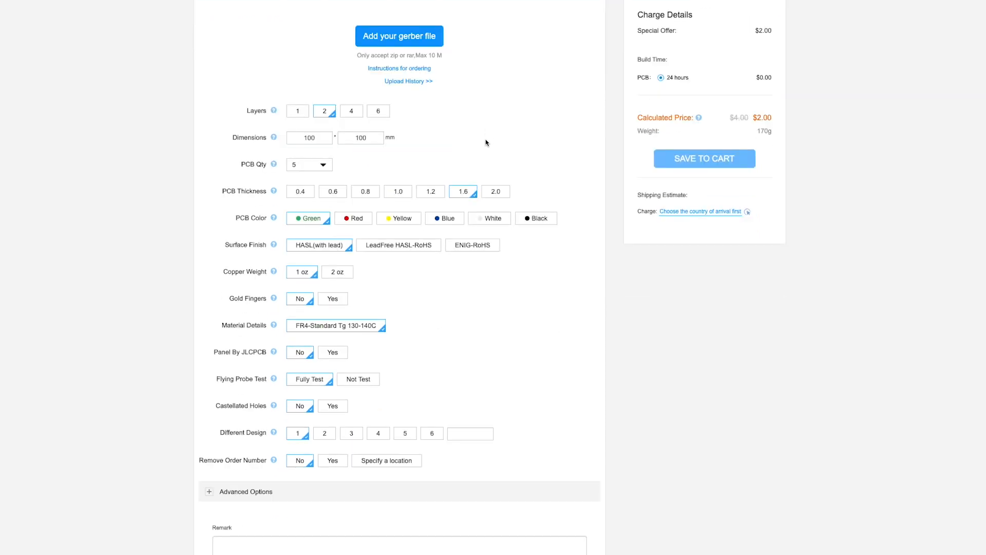
pyautogui.scroll(-3)
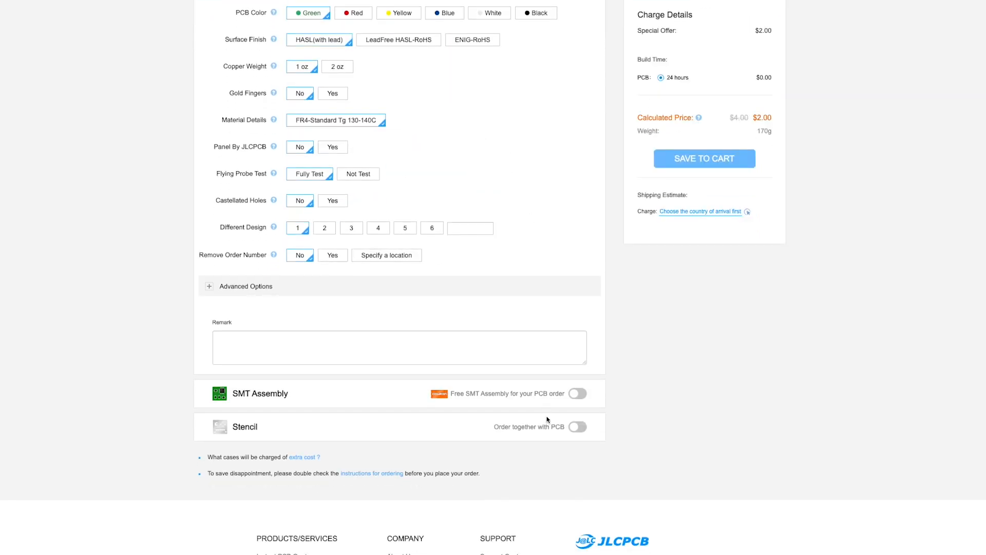
pyautogui.click(576, 394)
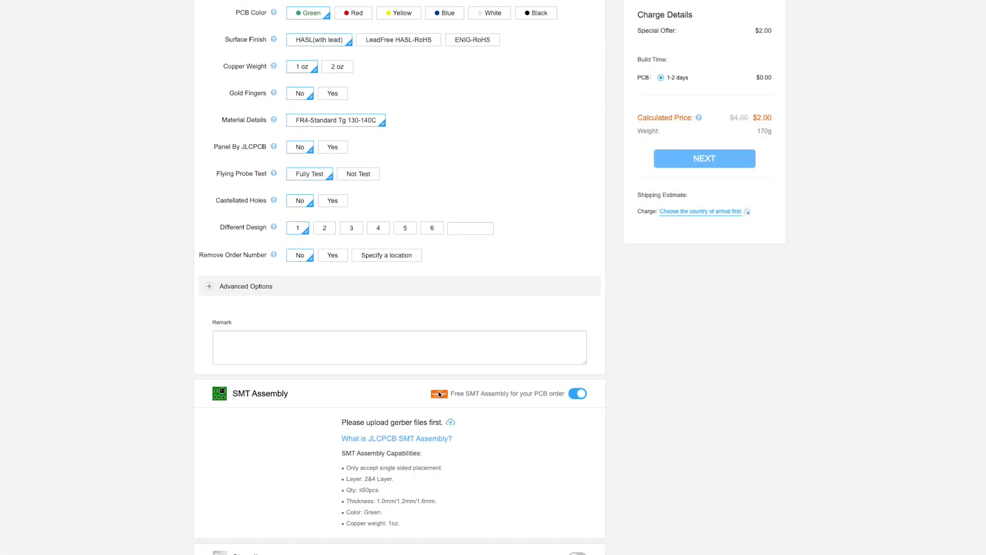
pyautogui.moveTo(501, 413)
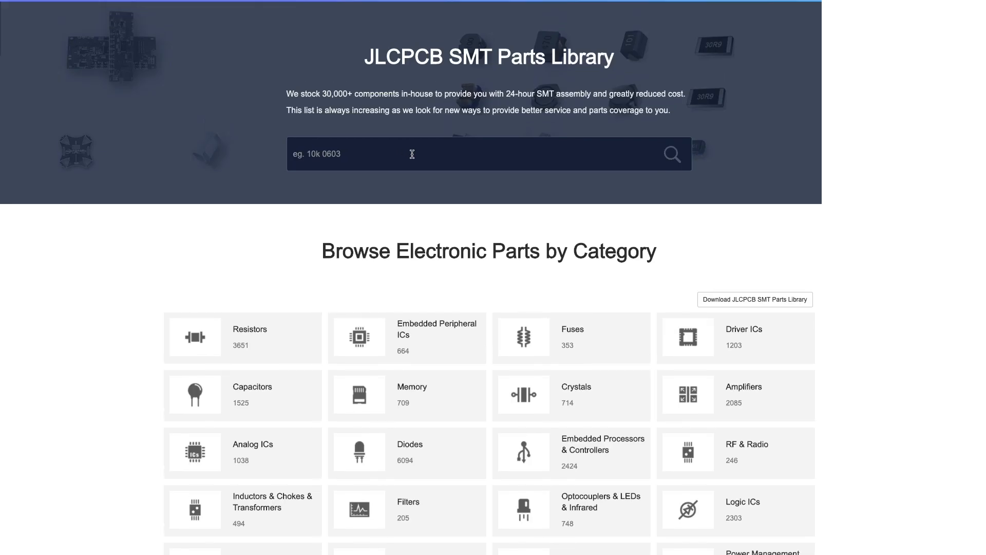
# - Search the SMT Parts Library for 'kailh', then browse Adafruit's SMD storage box results
pyautogui.write('kailh')
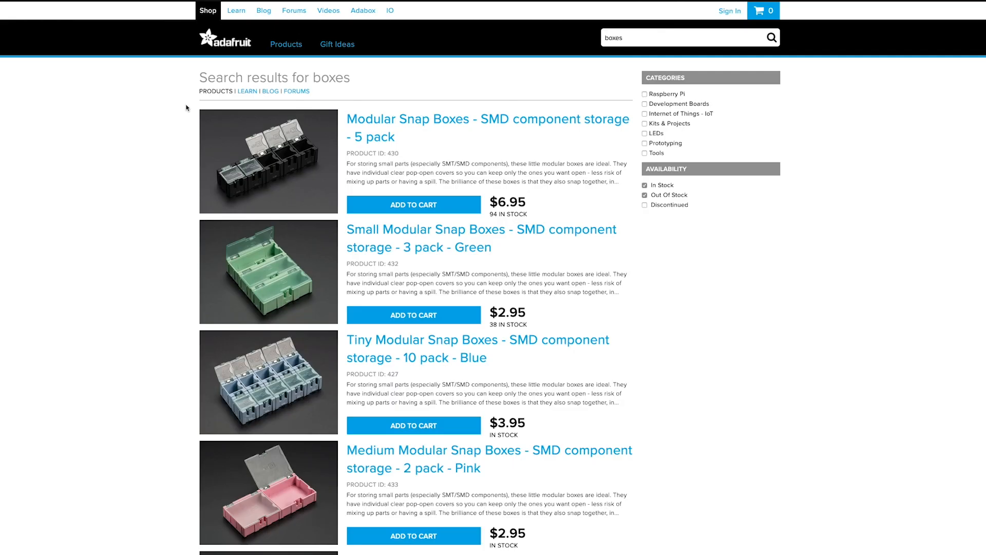
pyautogui.scroll(-3)
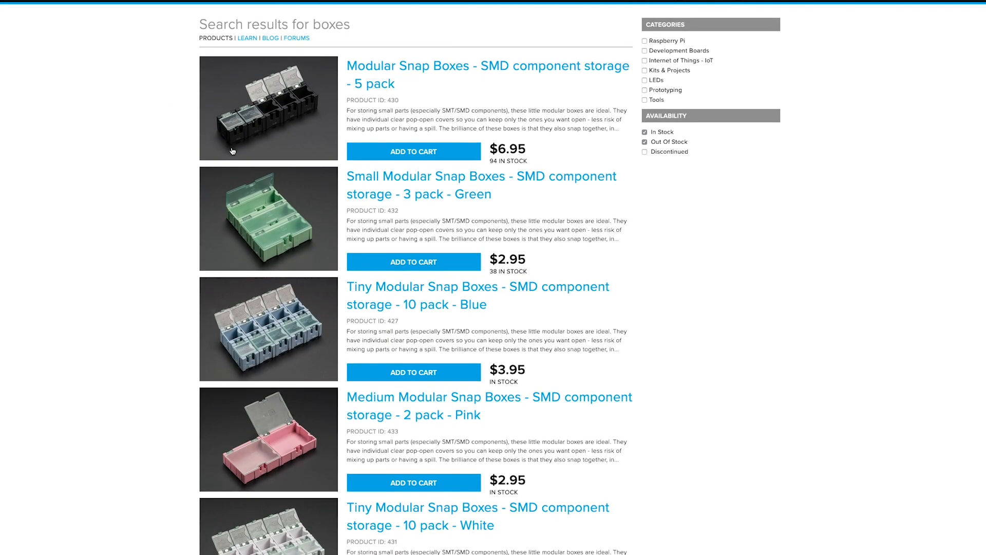